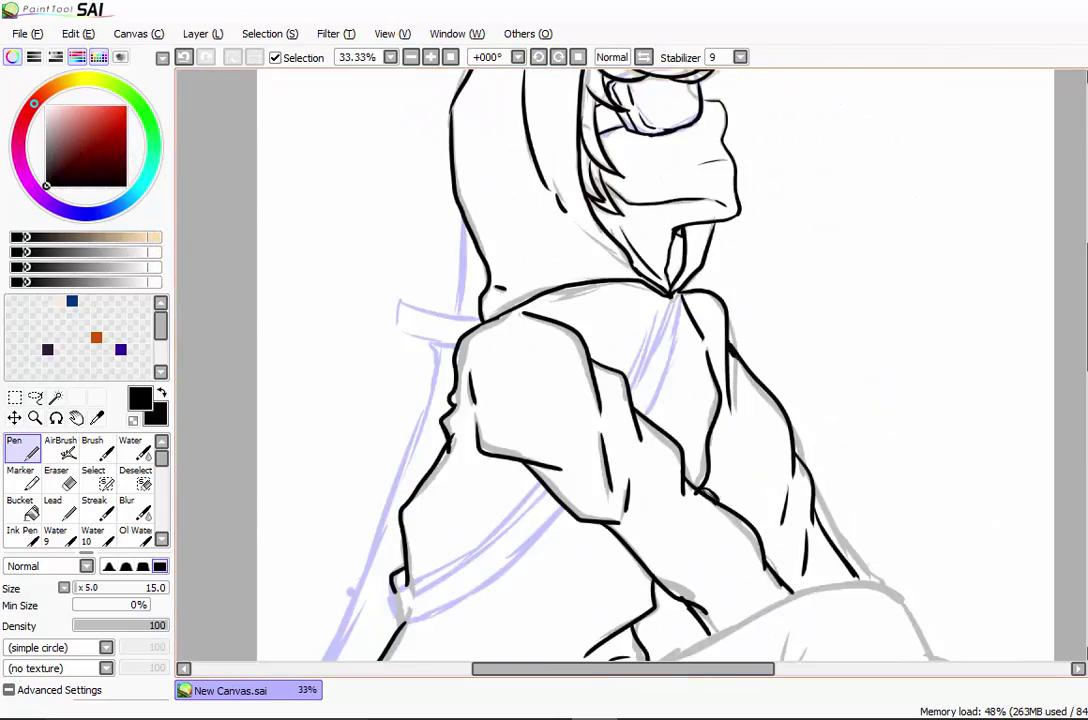
Paint the boy's grey hood, dark grey hair, pale bluish skin with pink blush, and purple goggles.
scroll(down, 3)
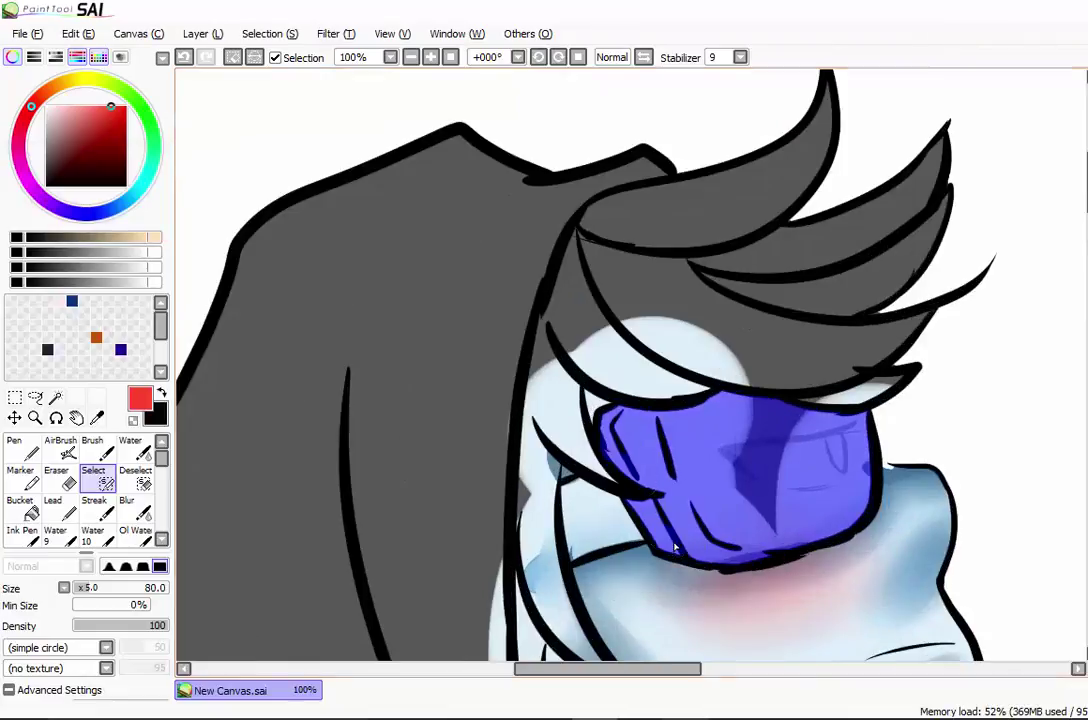
Consult the goggles reference, then paint the blue hoodie, navy trousers, red hair, strap and lavender background.
click(370, 690)
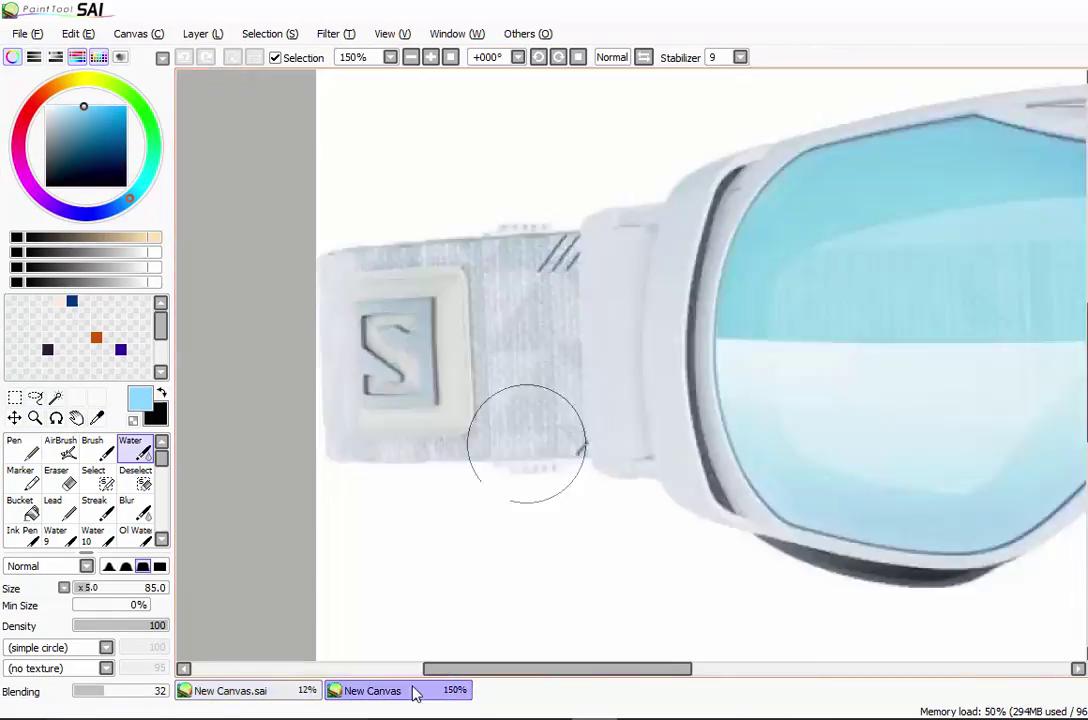
click(230, 690)
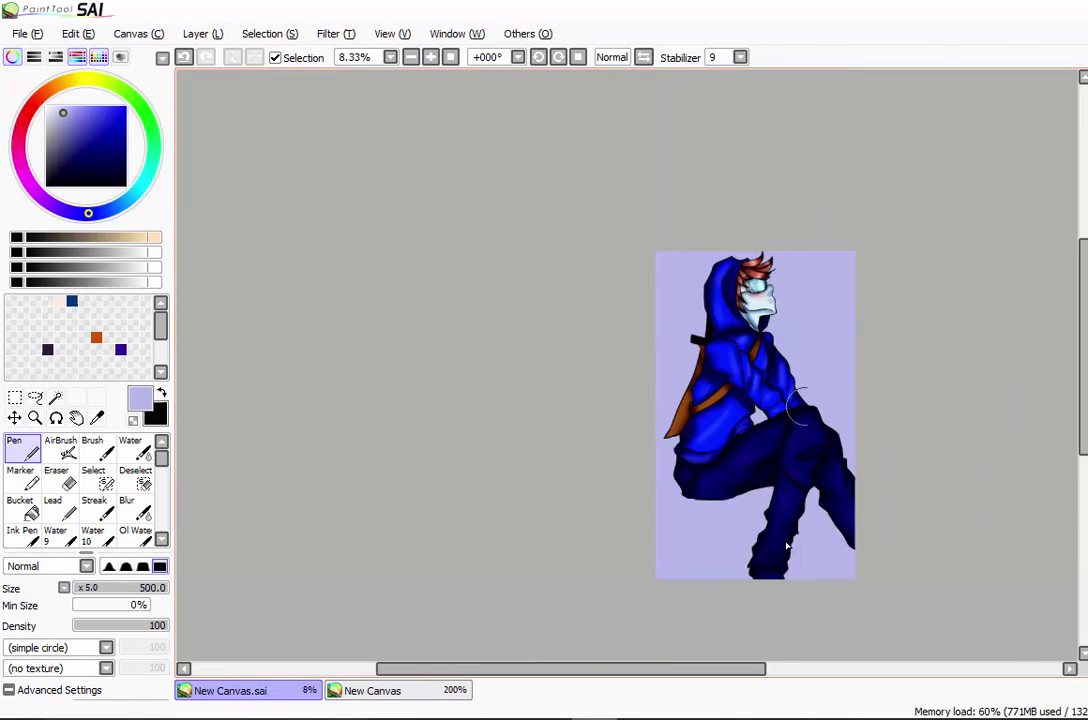
Check the brush settings reference, then paint the grey snowy rock and sky glow on New Canvas.sai.
click(865, 562)
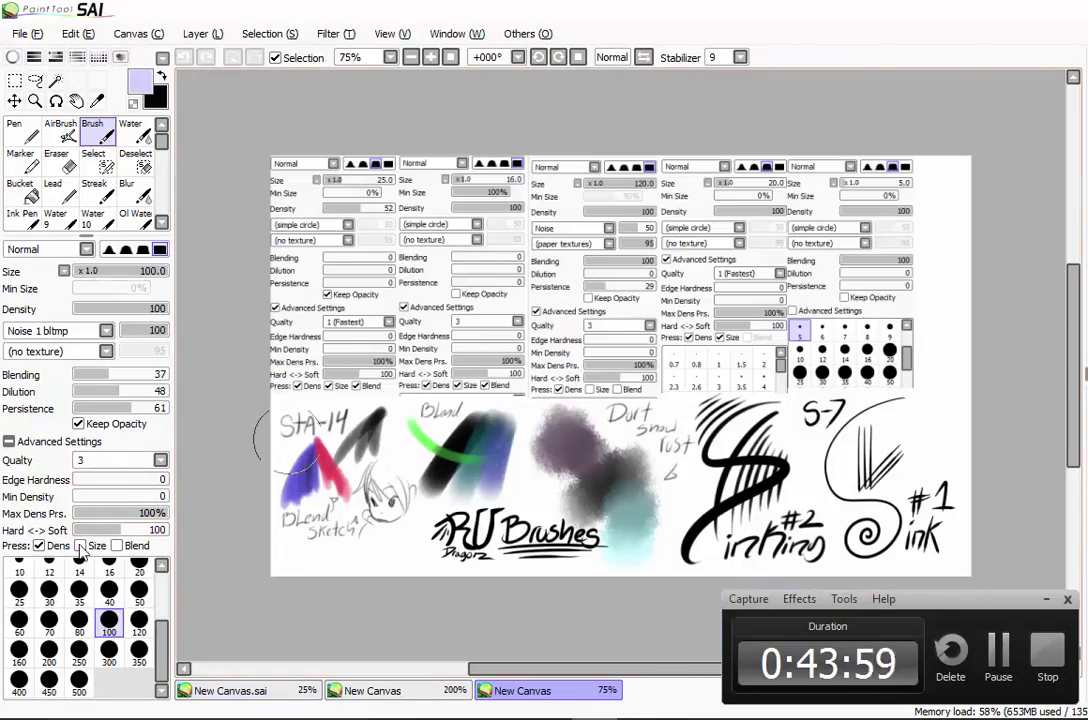
click(230, 690)
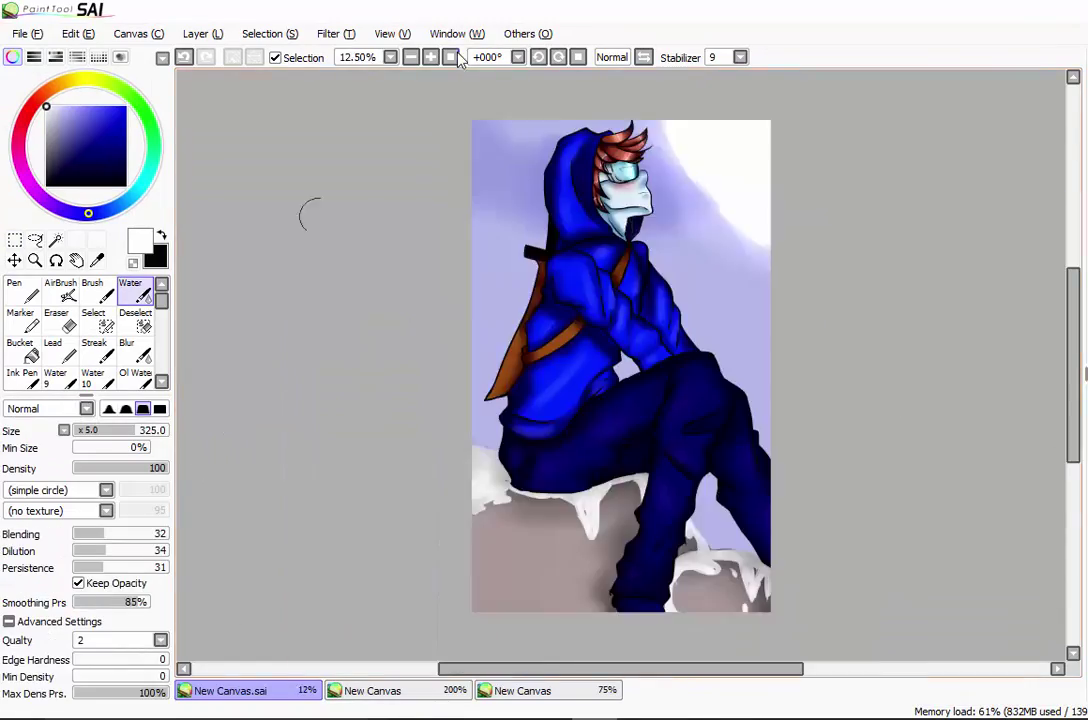